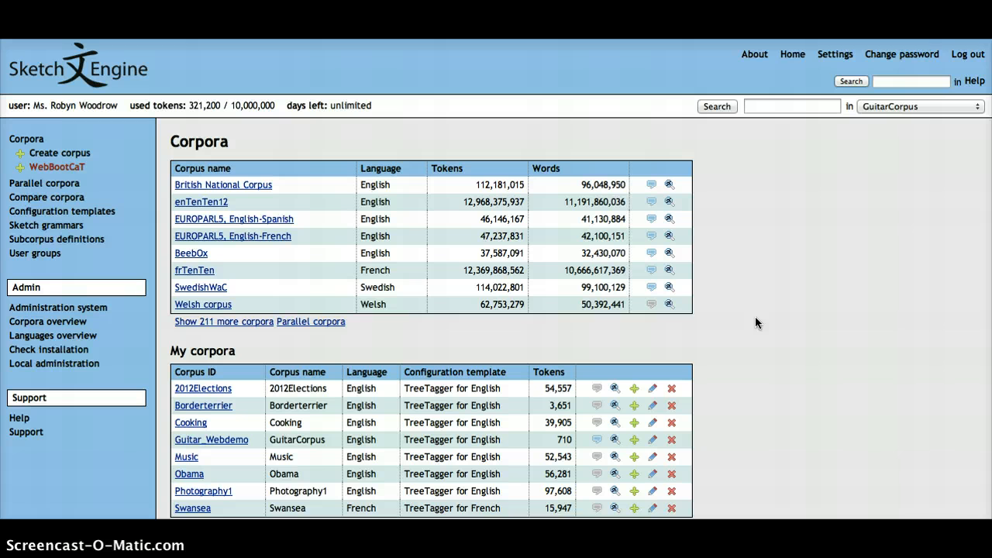
mouse_move(158, 165)
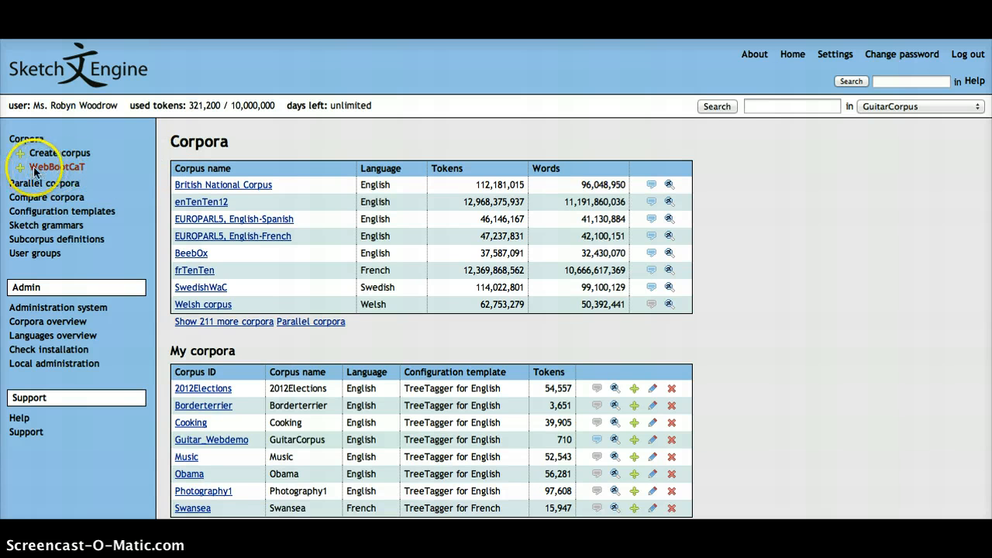
mouse_move(165, 224)
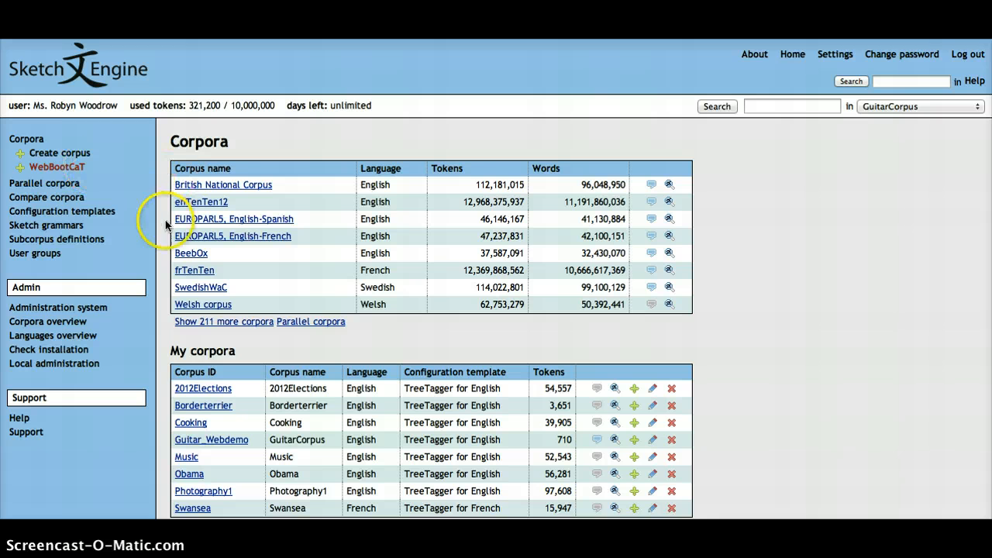
mouse_move(192, 351)
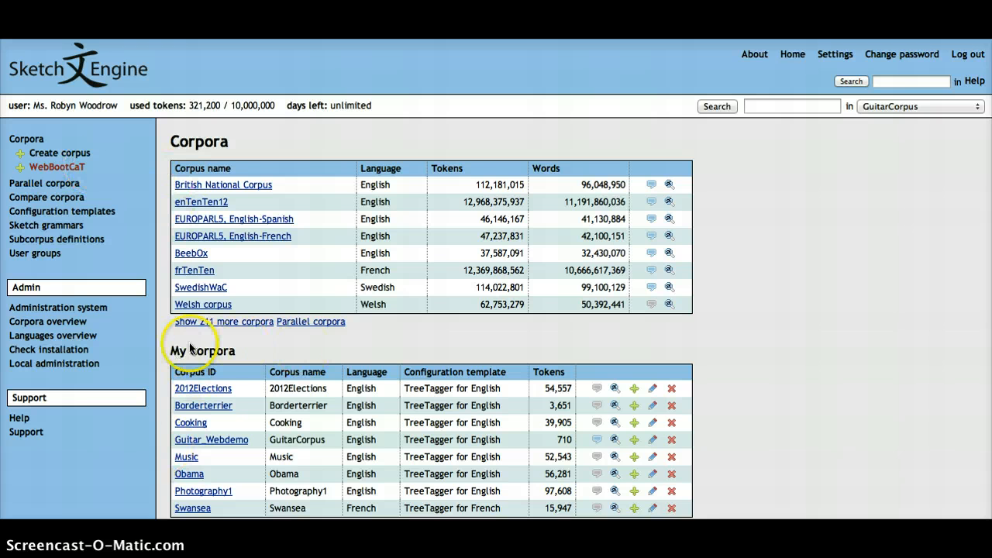
mouse_move(694, 353)
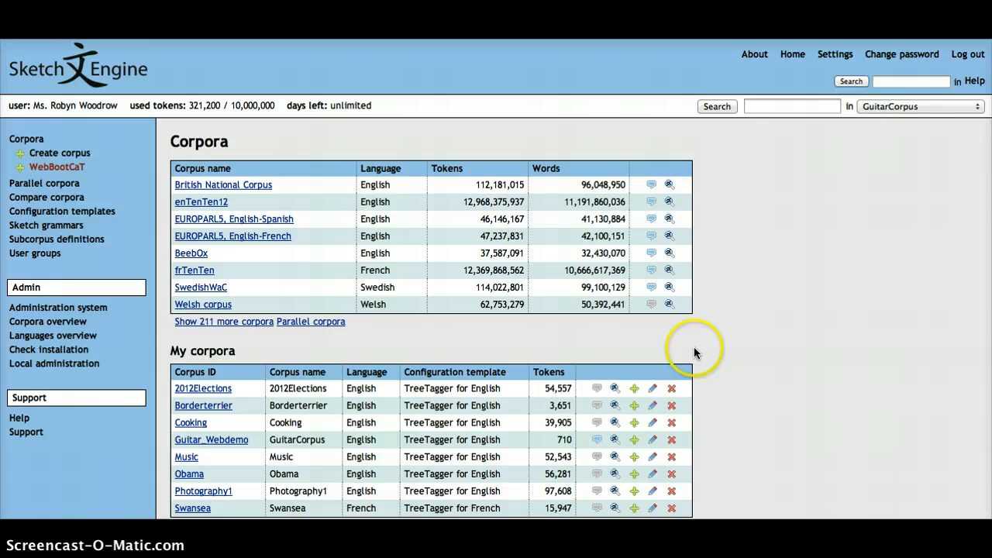
mouse_move(184, 351)
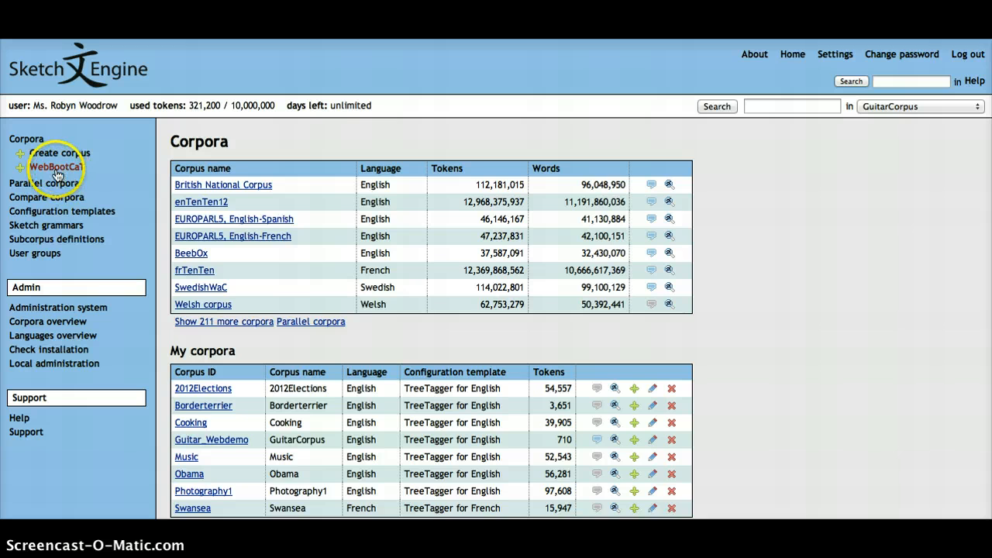
Start a WebBootCaT web corpus with ID Skiing_Webdemo and browse the language list.
click(56, 168)
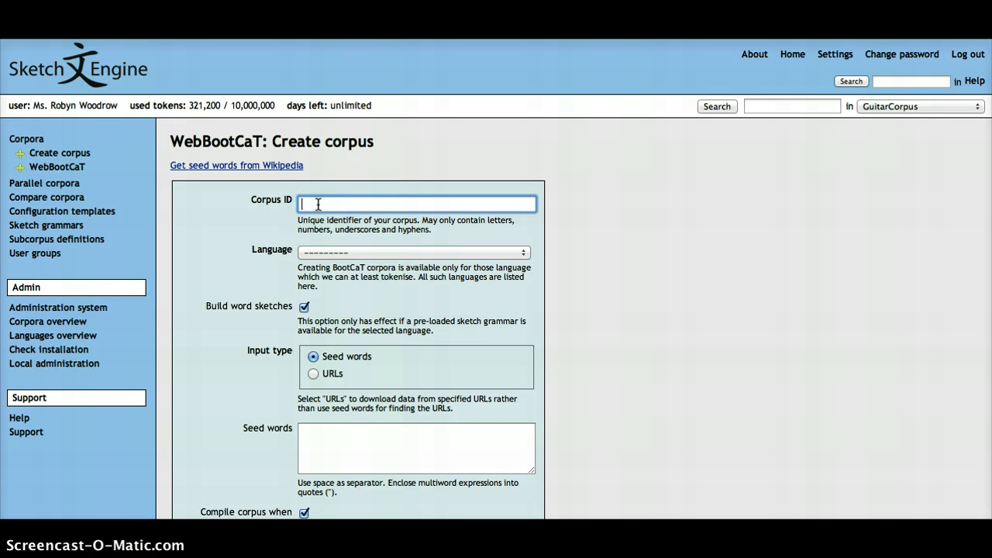
text(Skiing_Webdemo)
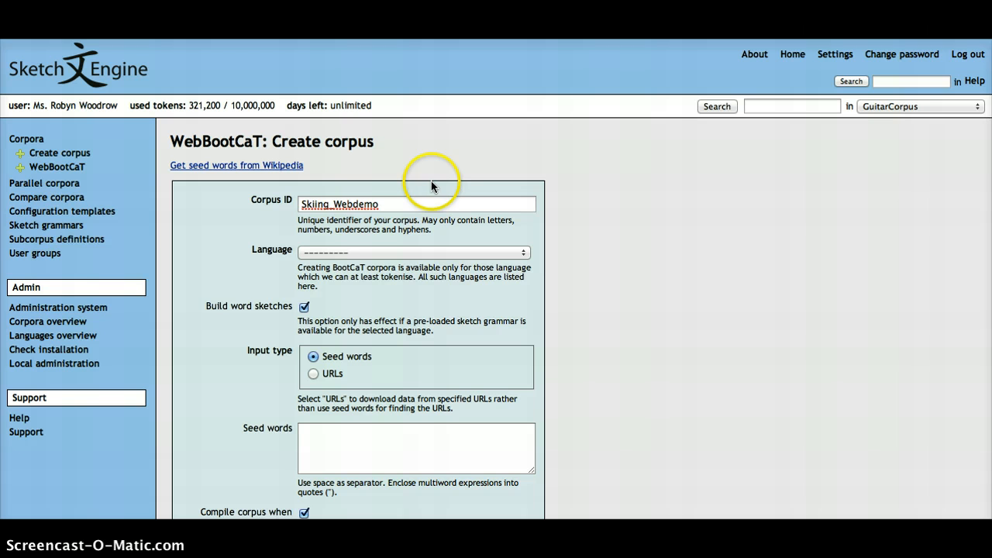
click(415, 204)
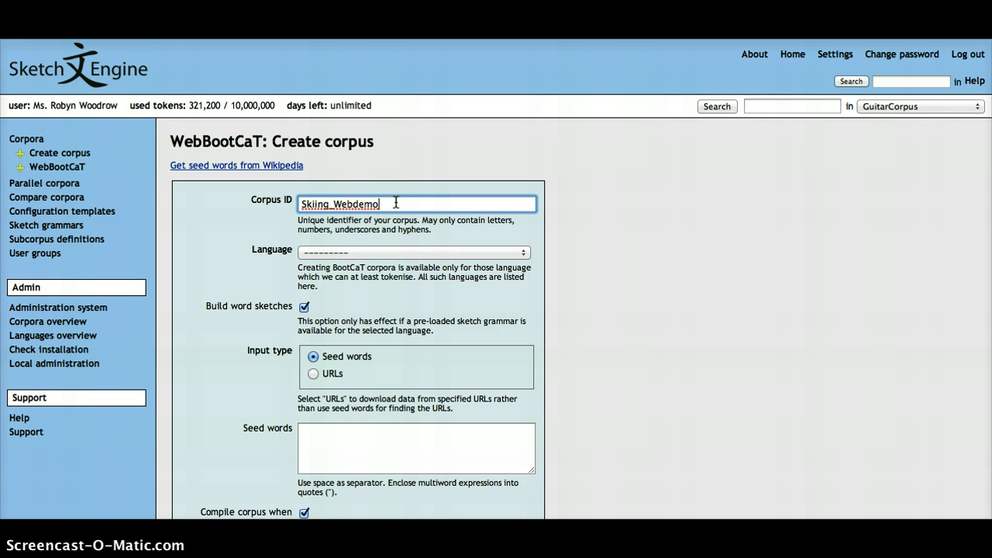
mouse_move(412, 205)
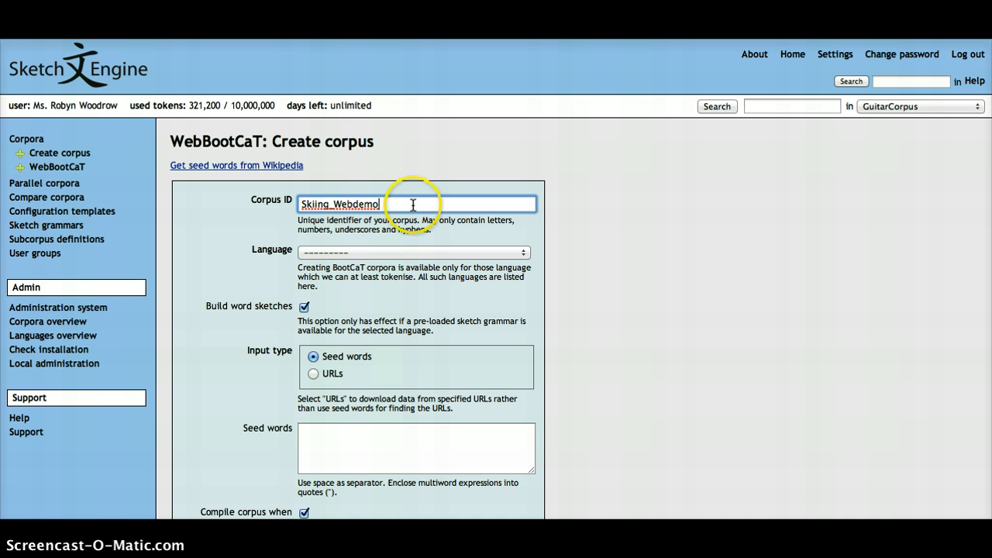
click(413, 251)
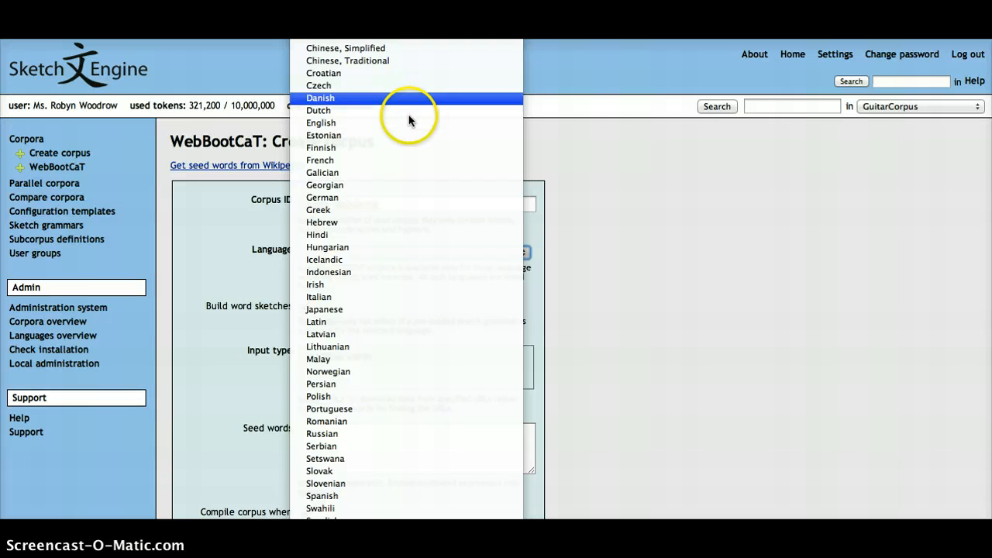
Choose English as the language and keep seed words as input type after trying URLs.
click(319, 122)
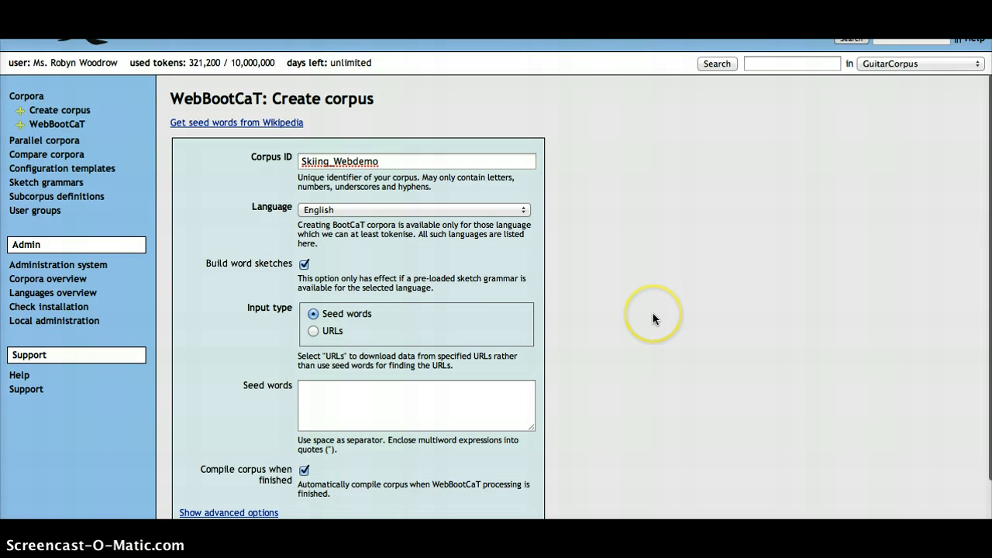
scroll(down, 3)
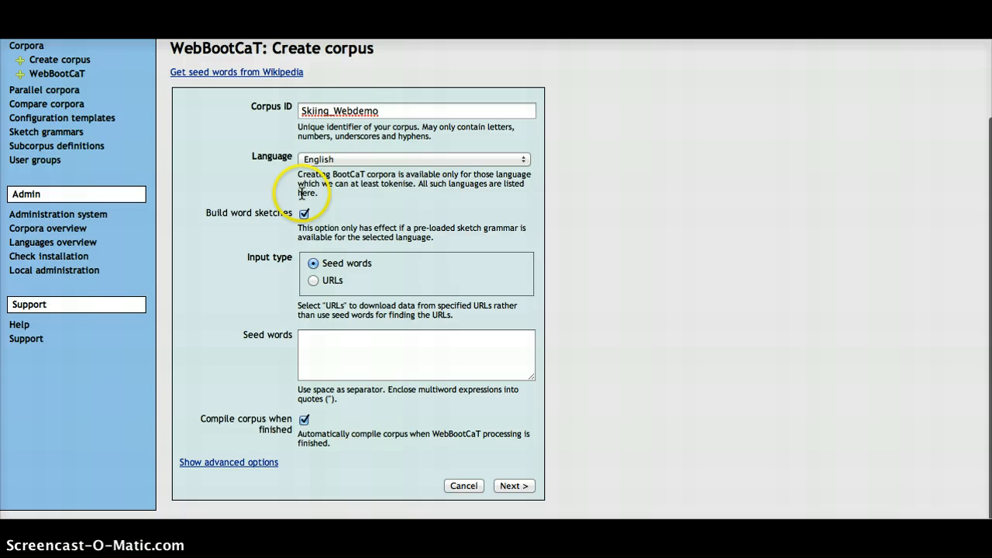
mouse_move(400, 344)
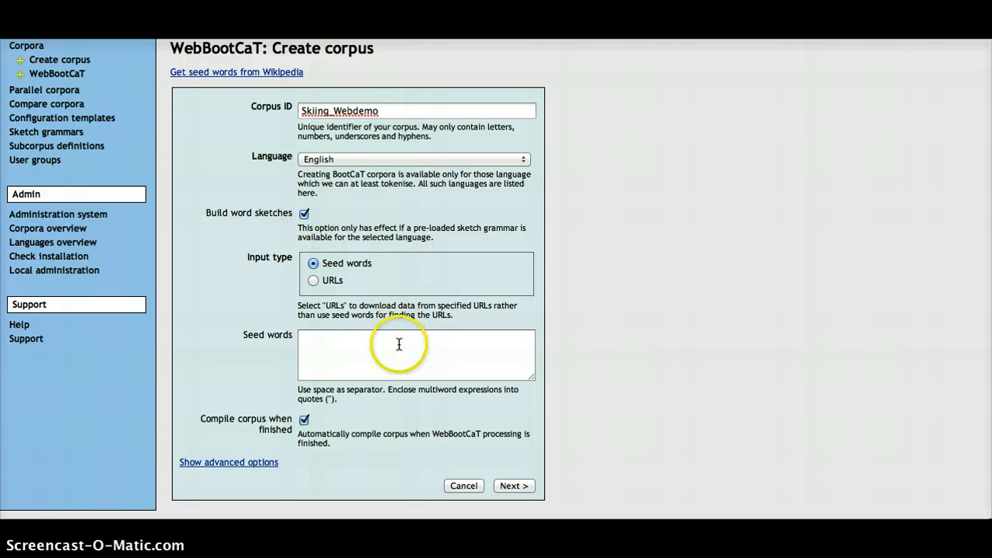
click(415, 354)
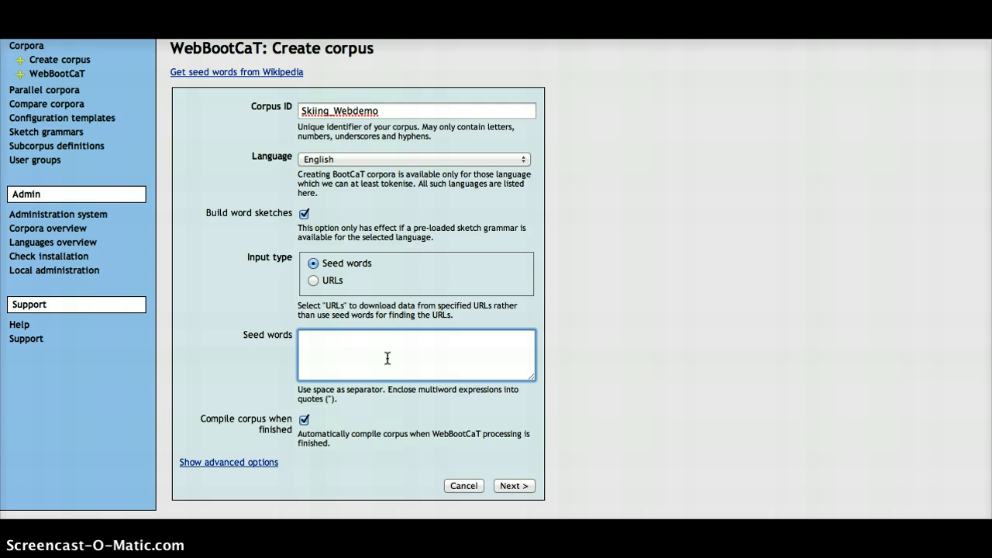
click(388, 354)
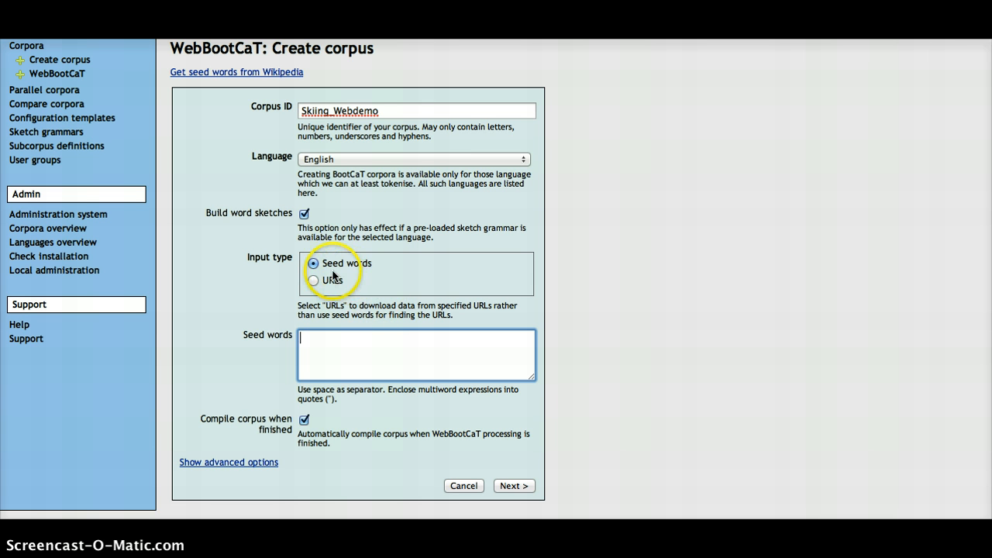
click(313, 281)
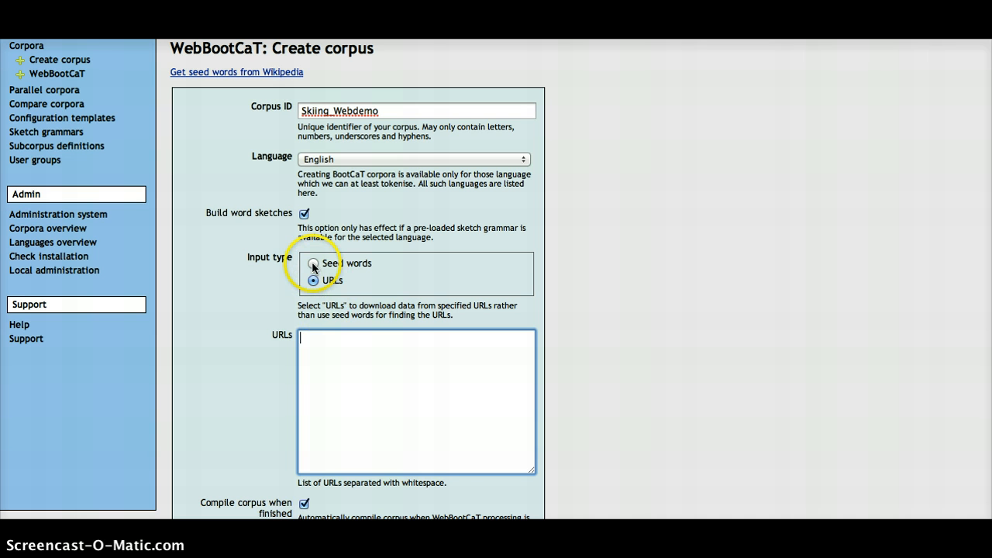
click(313, 264)
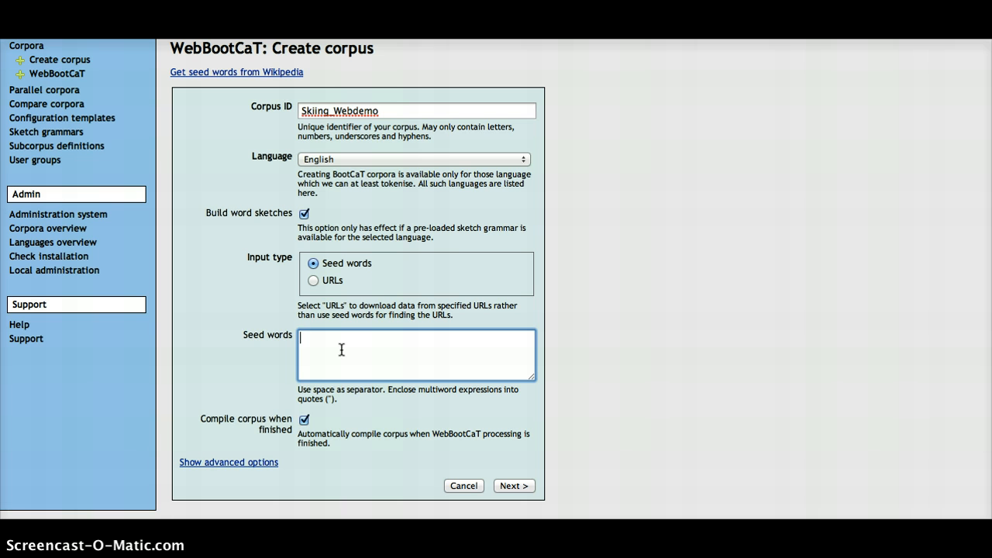
Enter skiing seed words: "ski lift" goggles gloves socks "ski boots" "ski pass" "lift pass" "cross country ski".
text("ski lift" goggles gloves socks "ski boots" "ski pass" "lift pass" "cross country skiing" "downhill skiing" slalom moguls "freestyle skiing" "winter x games" "winter olympics")
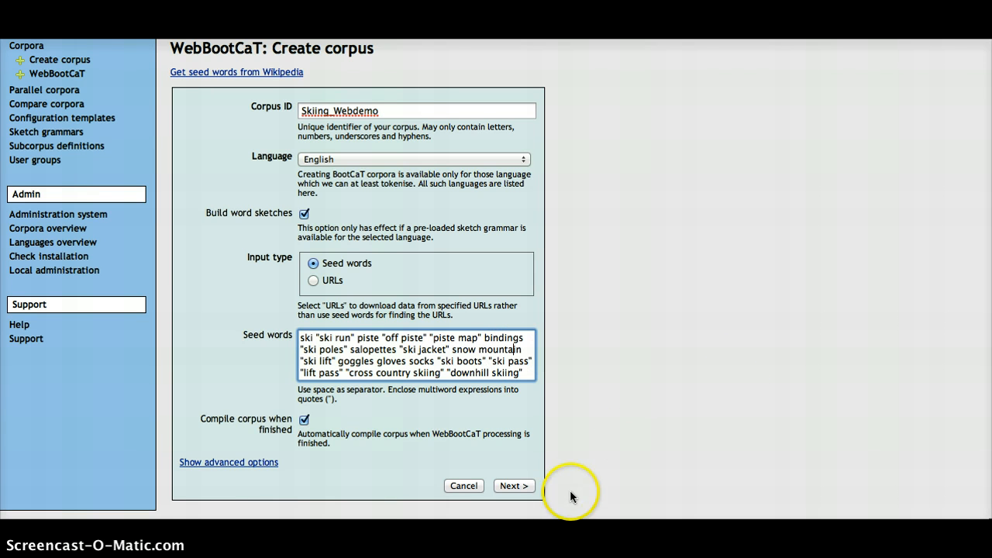
mouse_move(227, 462)
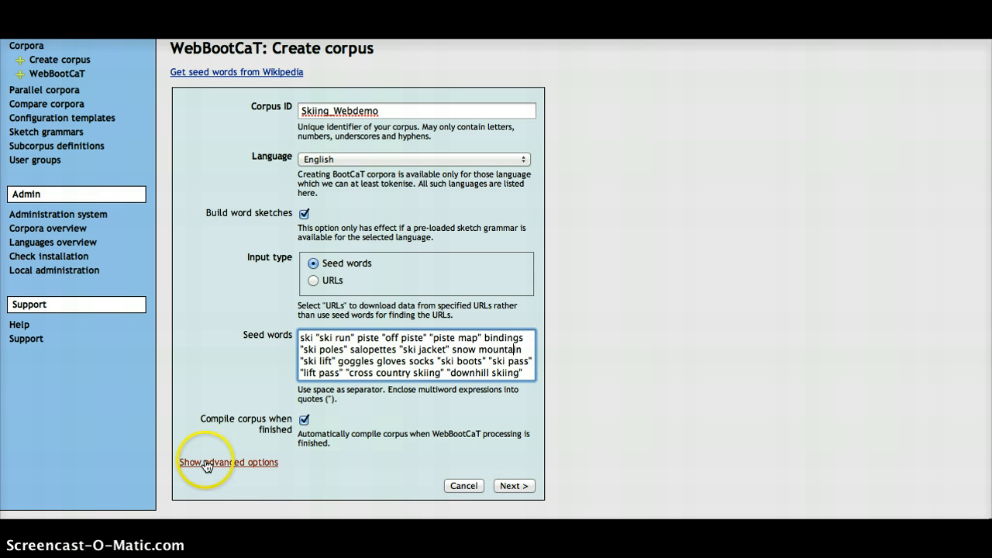
mouse_move(281, 465)
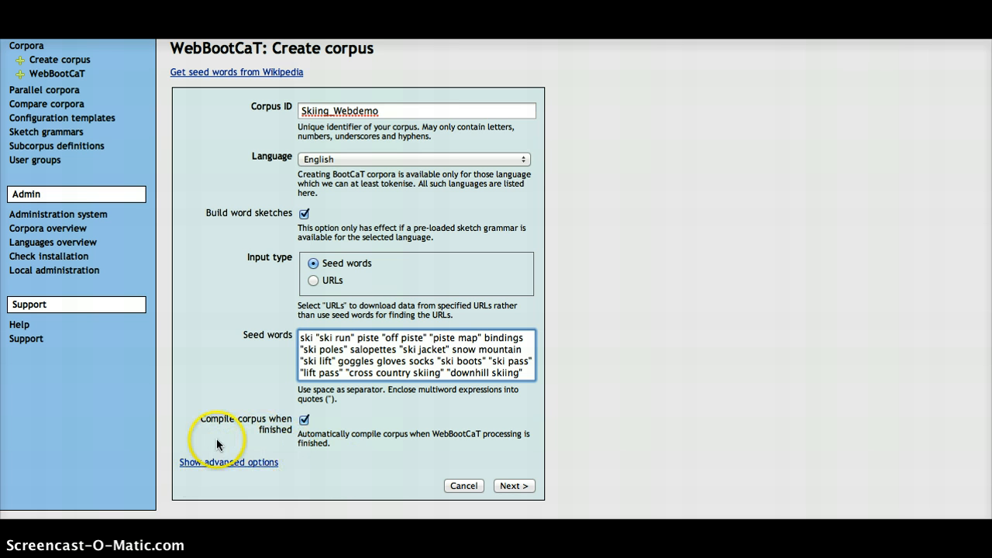
mouse_move(265, 454)
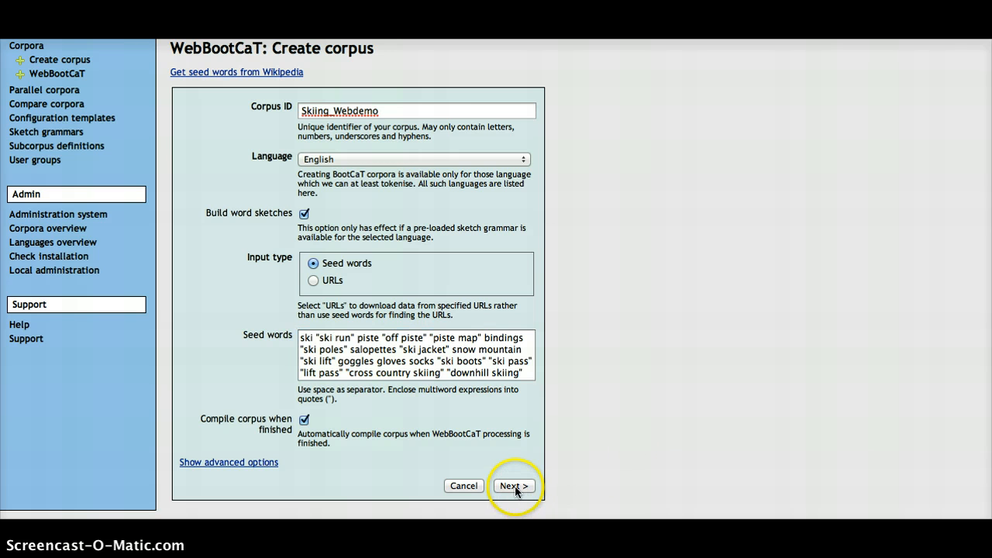
mouse_move(604, 478)
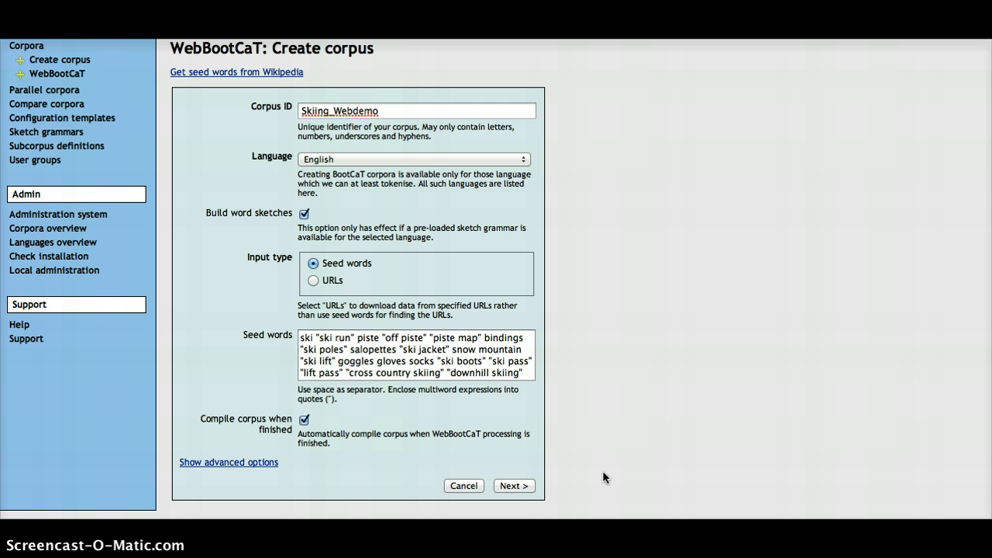
Submit the settings so WebBootCaT downloads and processes the web data.
click(513, 485)
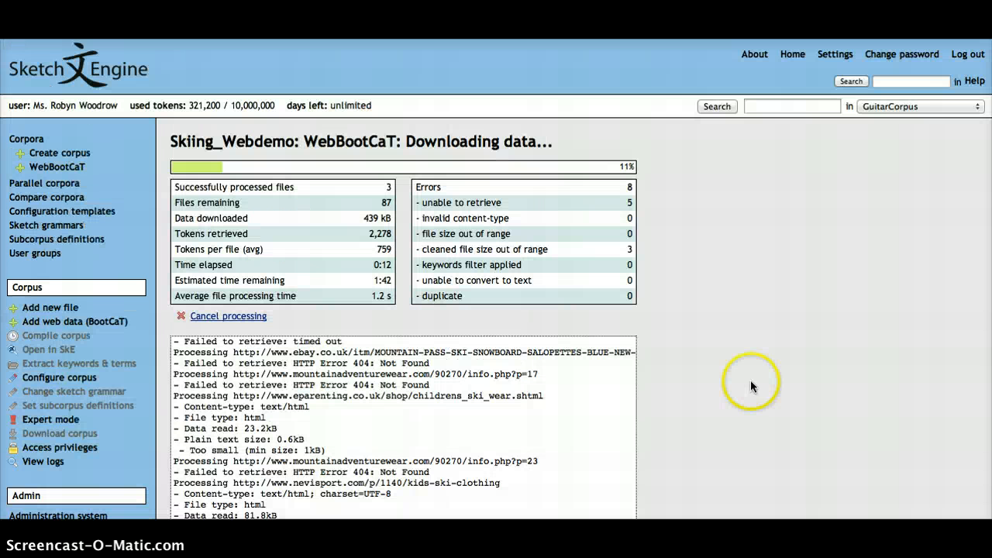
mouse_move(457, 158)
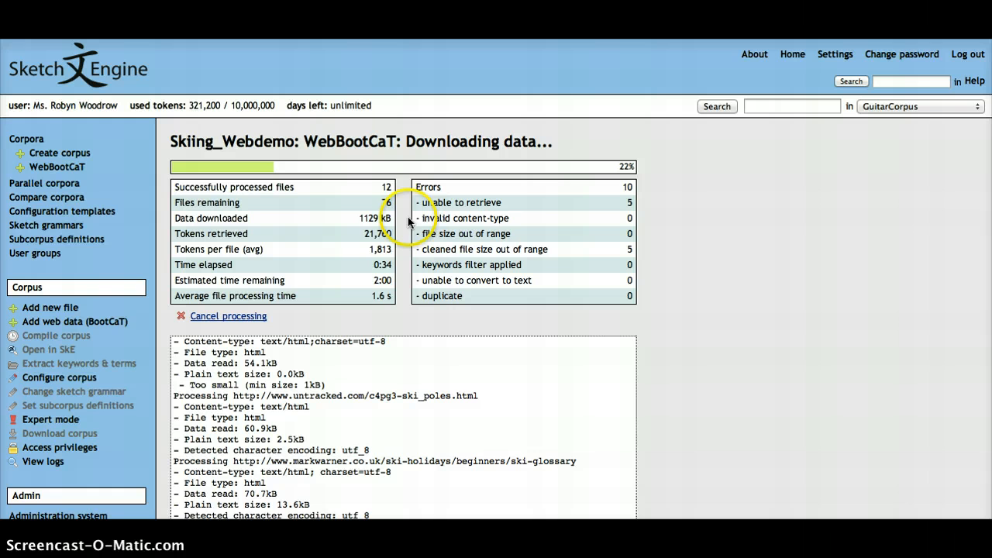
mouse_move(744, 255)
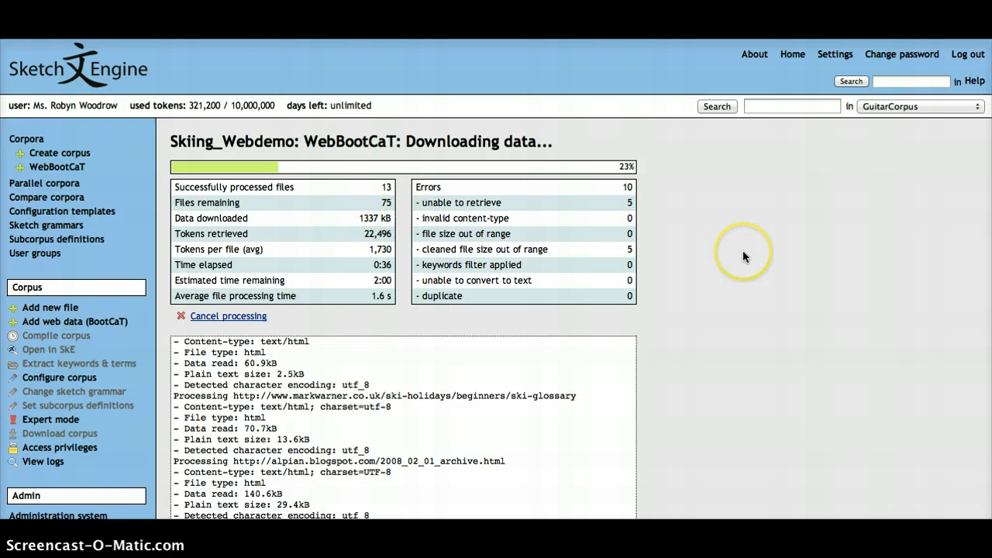
scroll(down, 3)
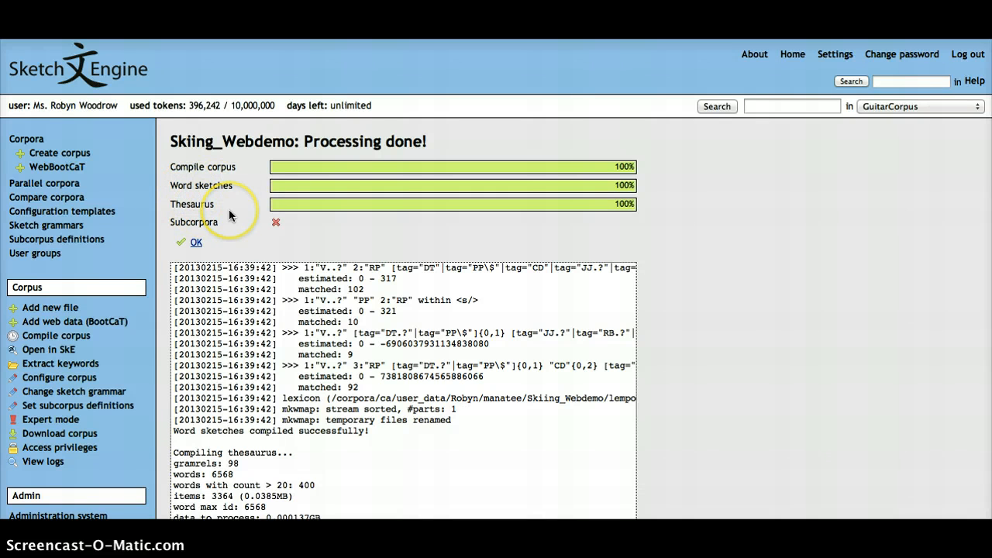
mouse_move(198, 248)
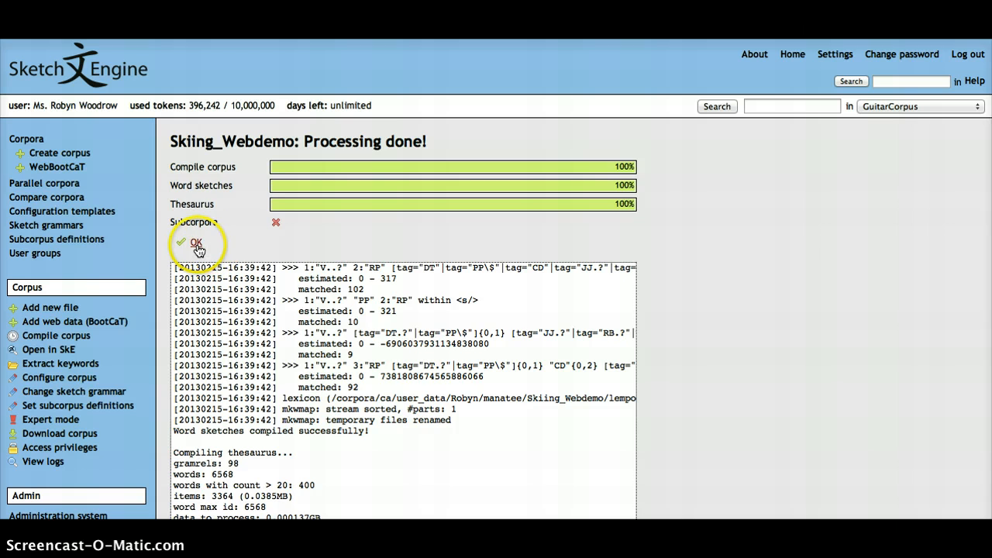
Acknowledge the finished processing to reach the Skiing_Webdemo corpus page.
click(196, 241)
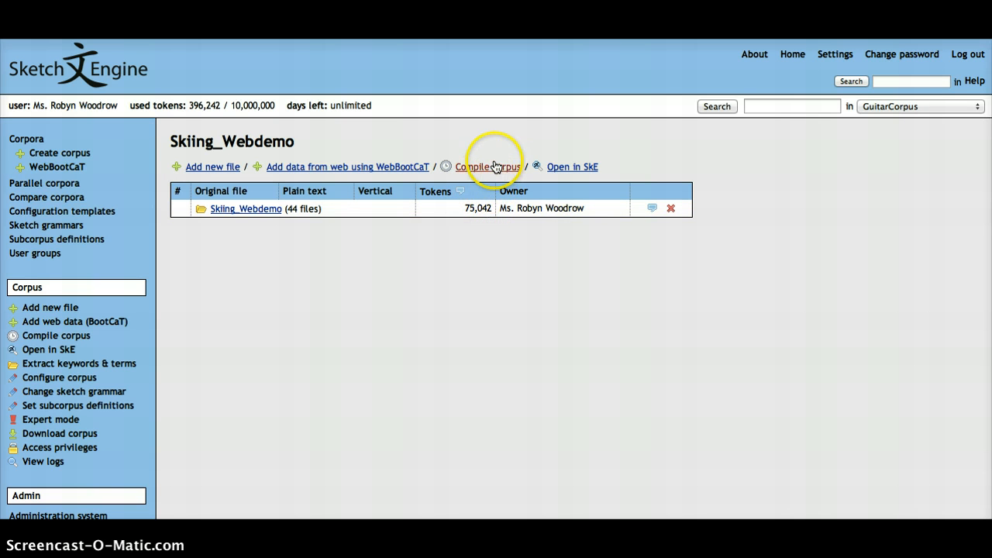
mouse_move(572, 168)
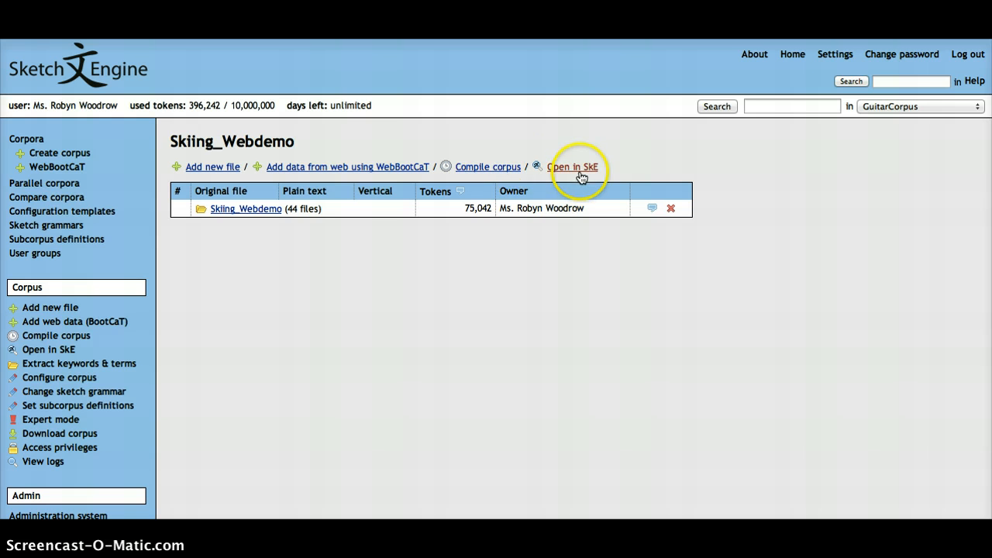
mouse_move(636, 127)
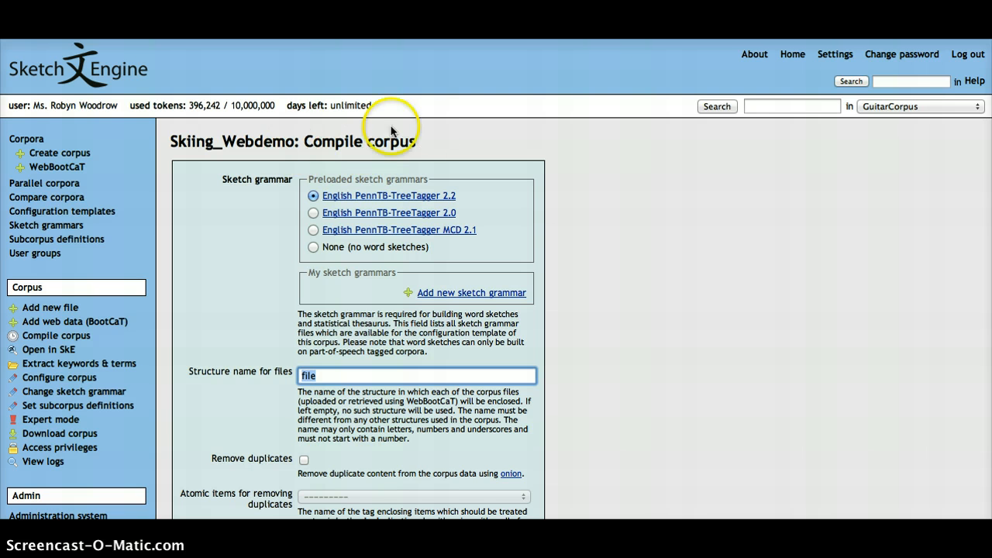
mouse_move(411, 163)
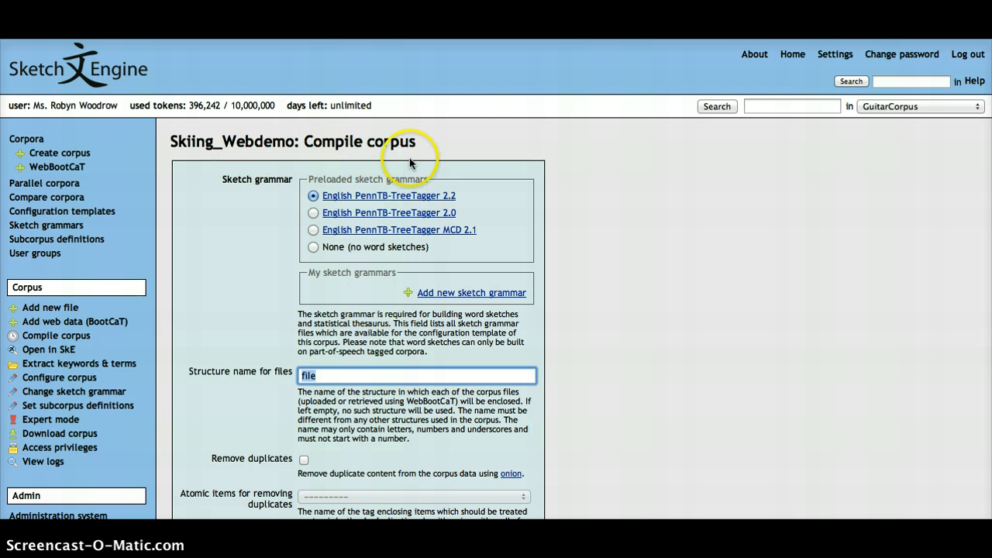
mouse_move(617, 172)
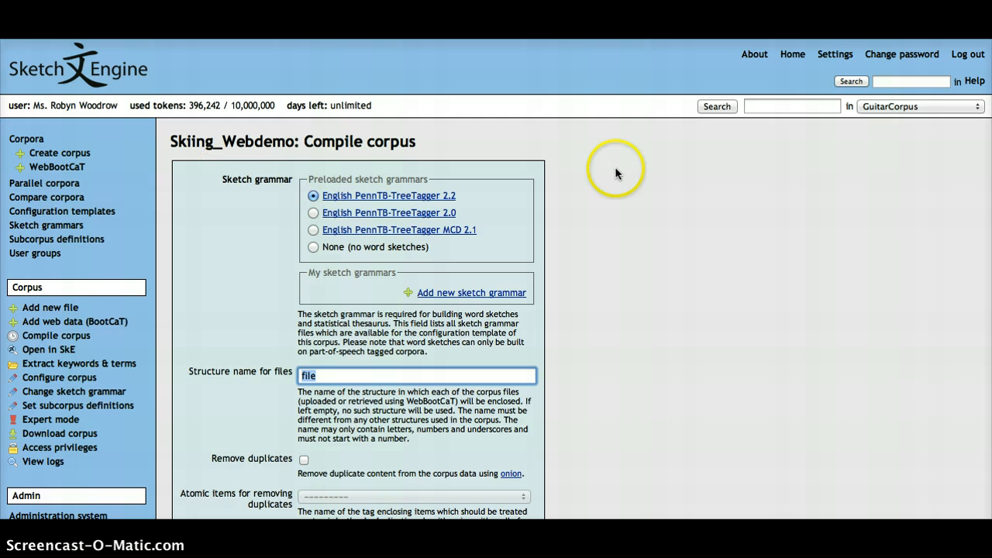
mouse_move(617, 174)
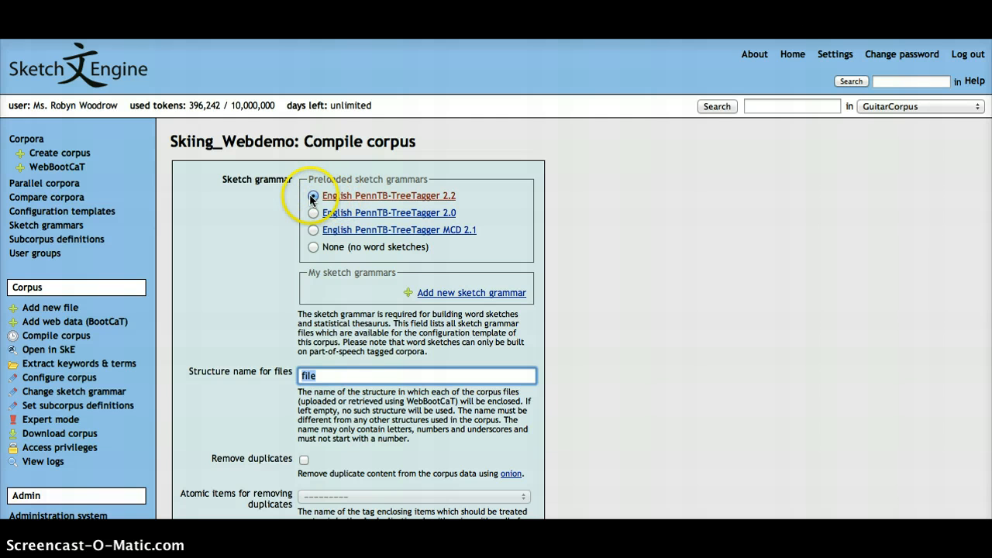
Compile Skiing_Webdemo with the English PennTB-TreeTagger 2.2 sketch grammar.
click(313, 195)
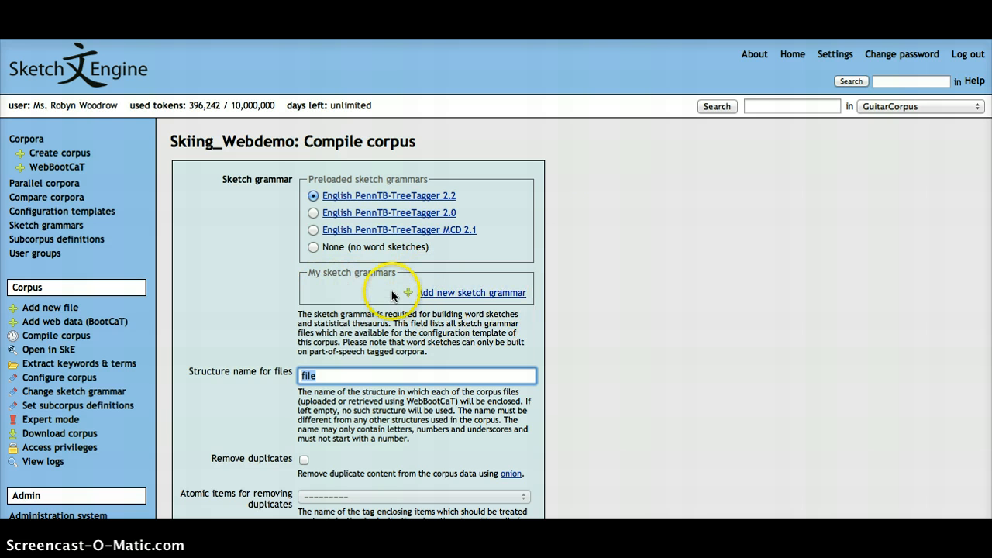
mouse_move(624, 285)
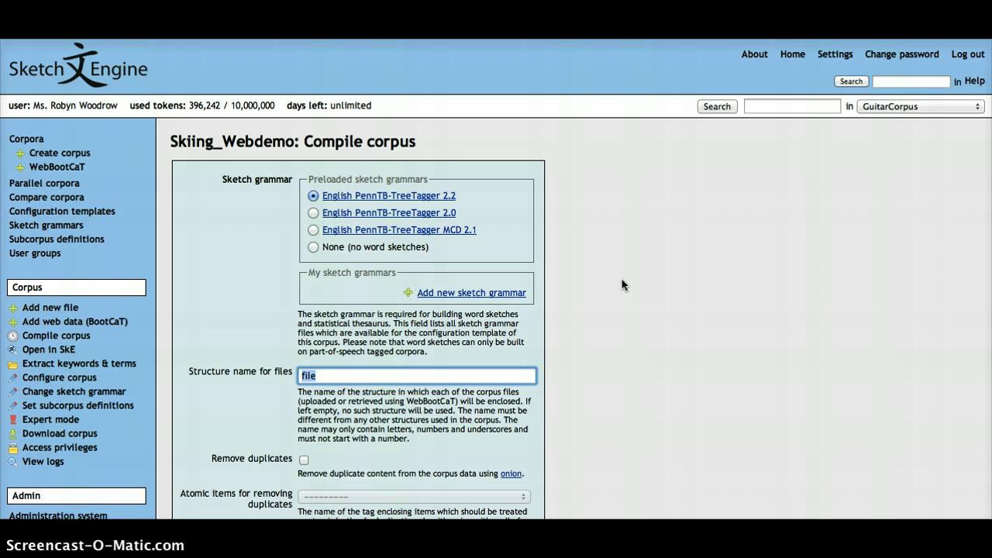
scroll(down, 3)
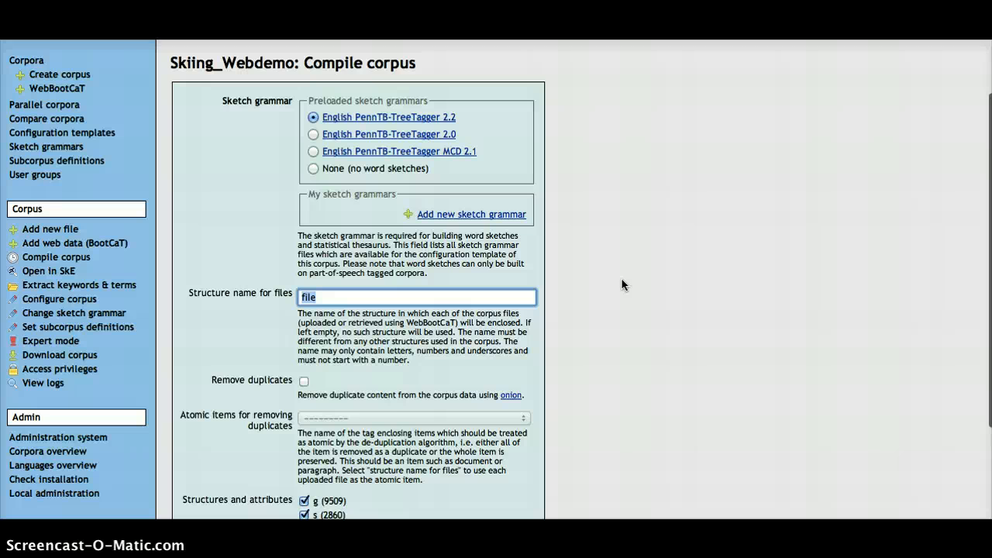
scroll(down, 3)
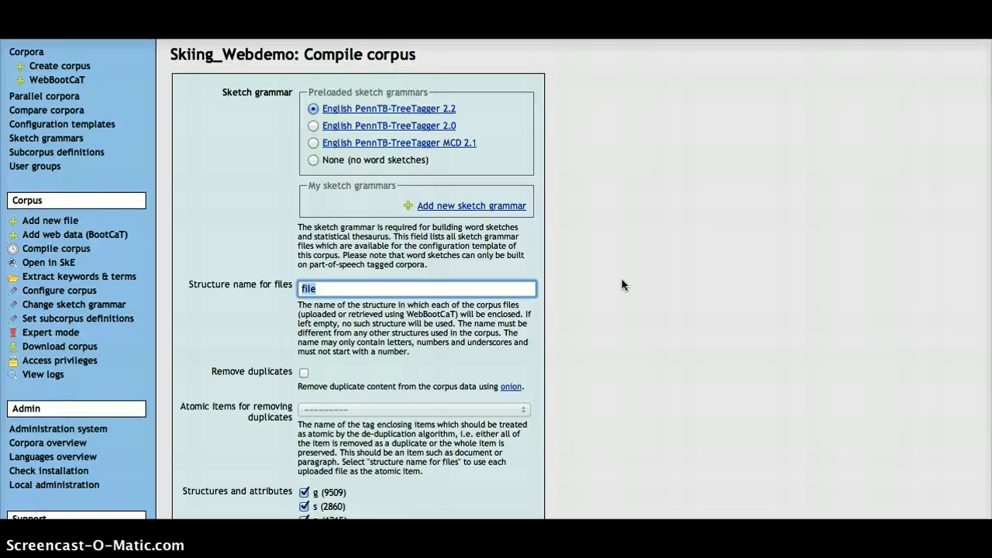
scroll(down, 3)
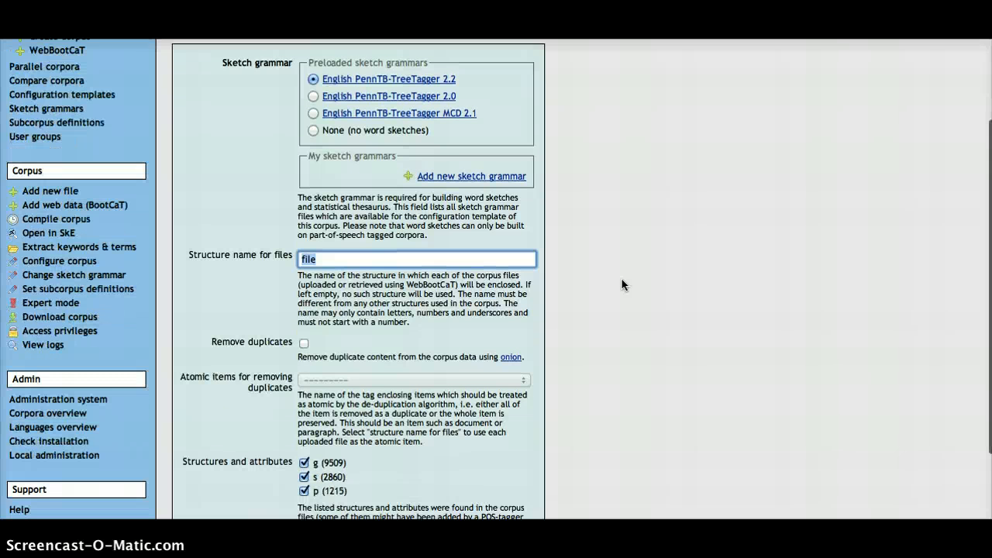
scroll(down, 3)
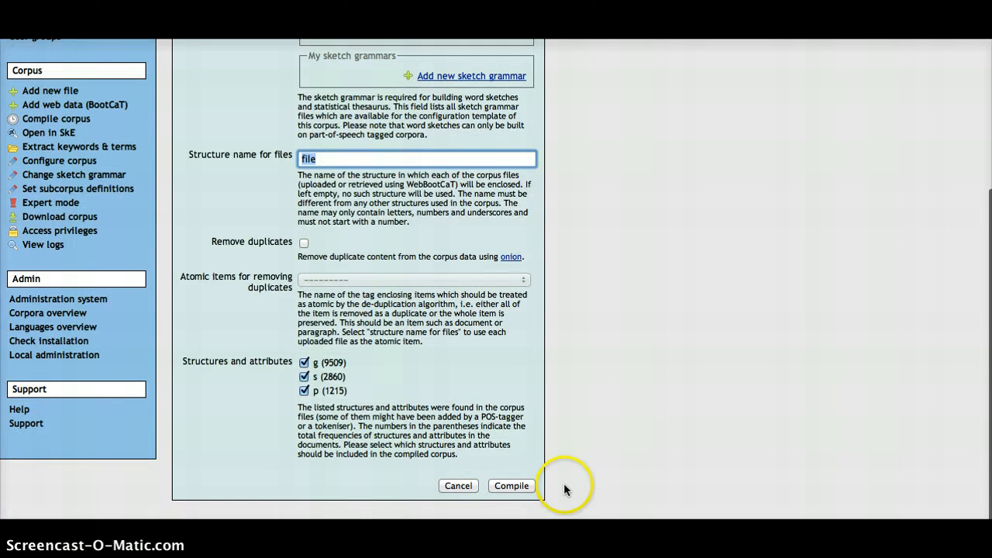
click(512, 486)
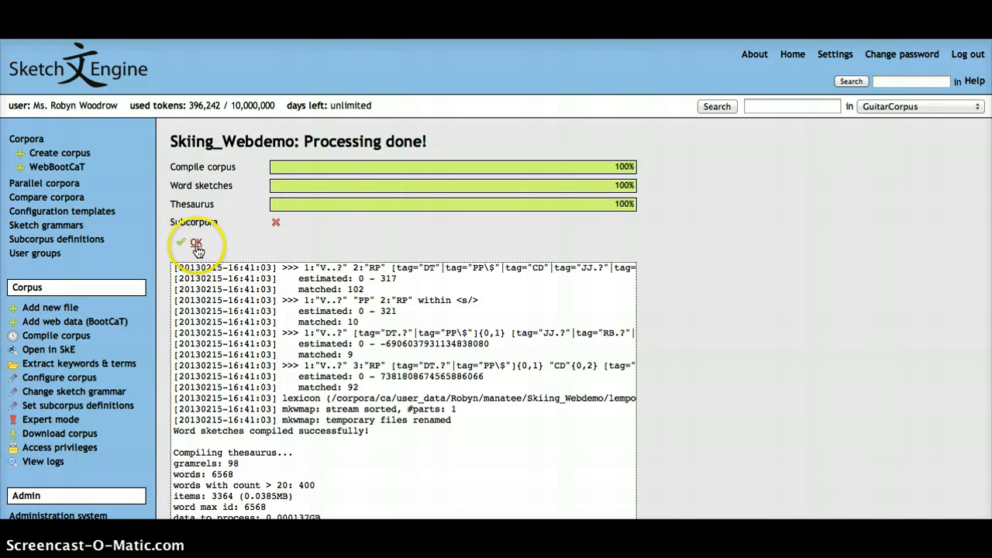
Acknowledge processing done and open Skiing_Webdemo in SkE for searching.
click(195, 242)
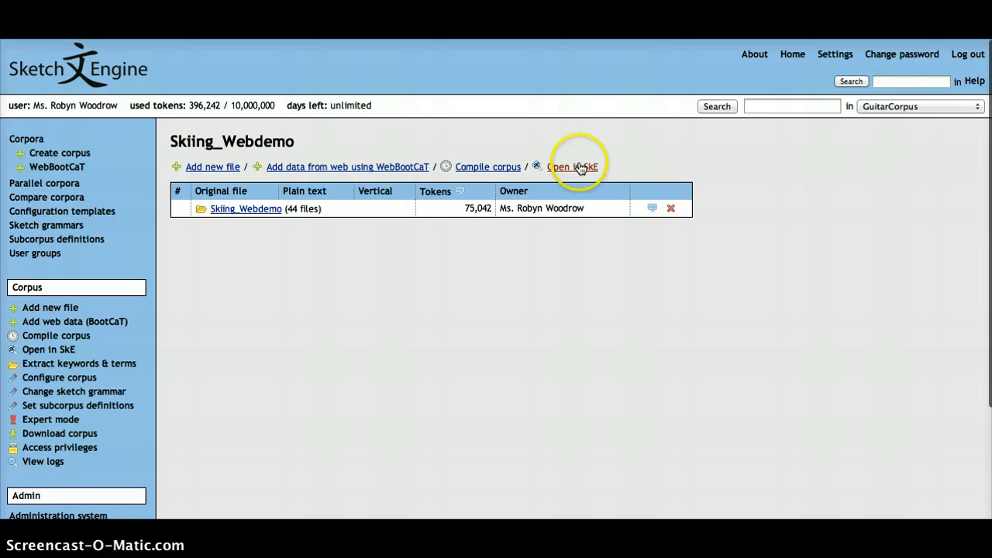
click(572, 168)
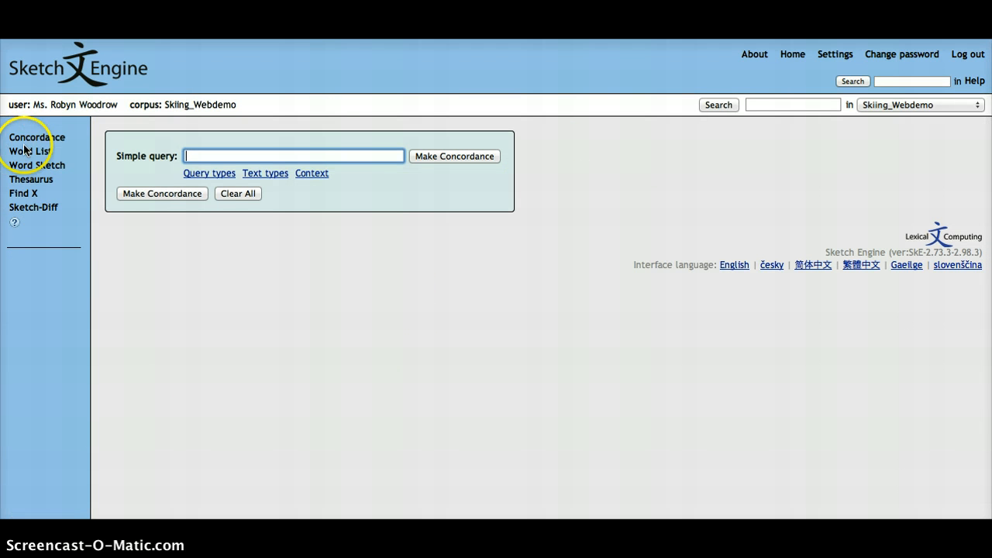
mouse_move(93, 145)
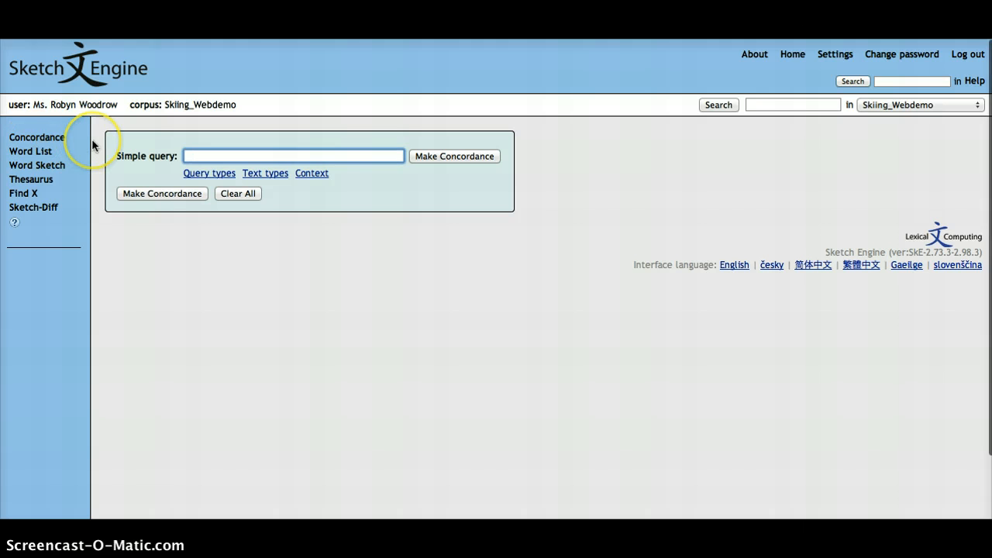
mouse_move(115, 125)
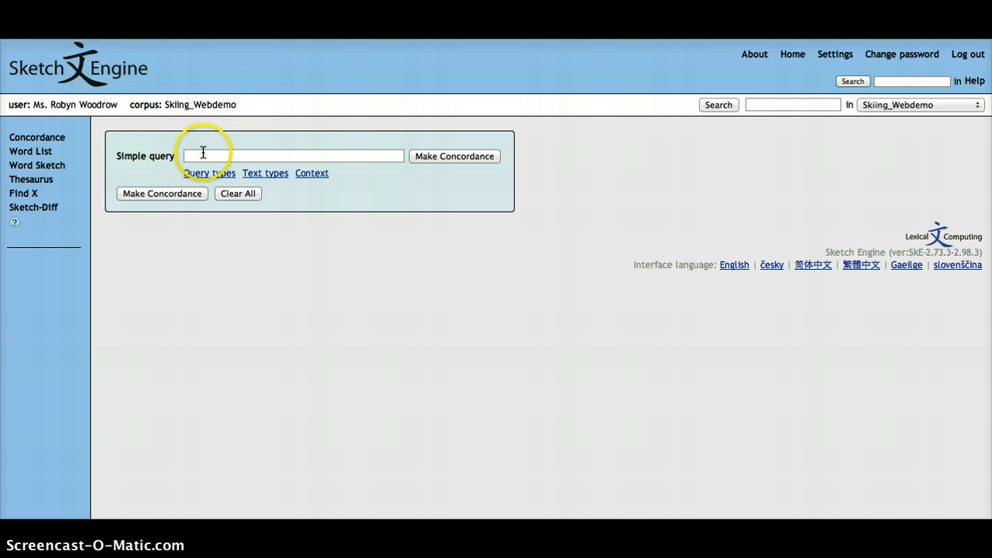
Make a simple-query concordance for skier, picked from the suggestions.
click(293, 155)
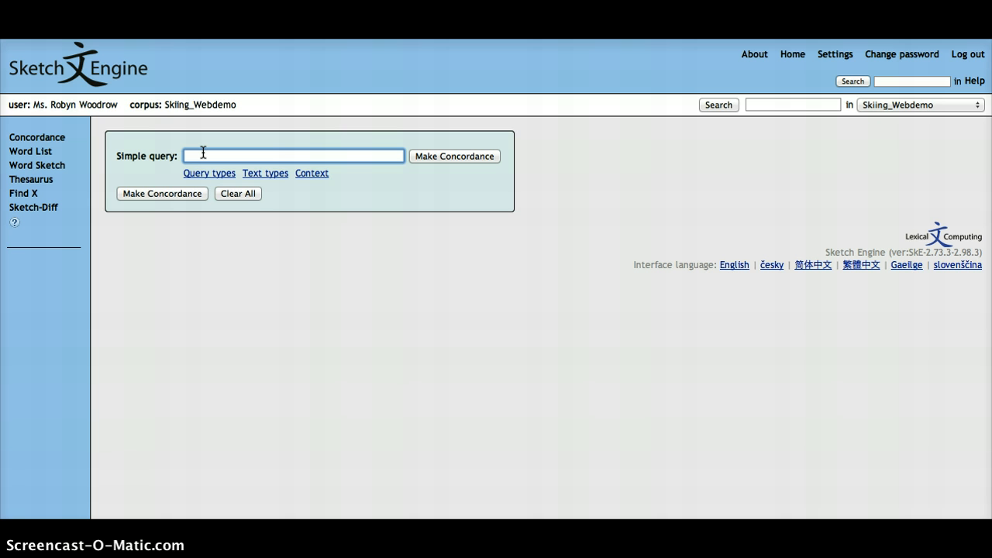
text(shied)
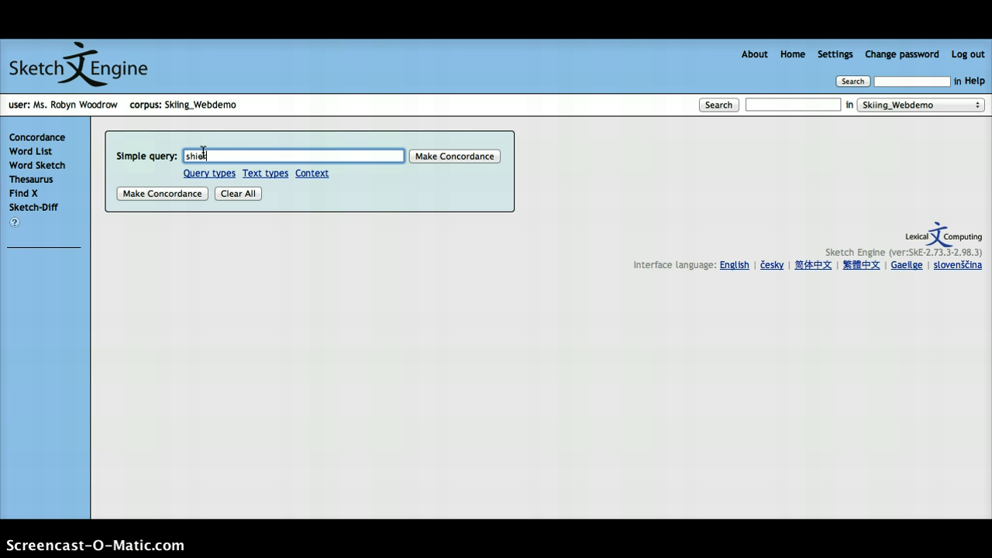
text(s)
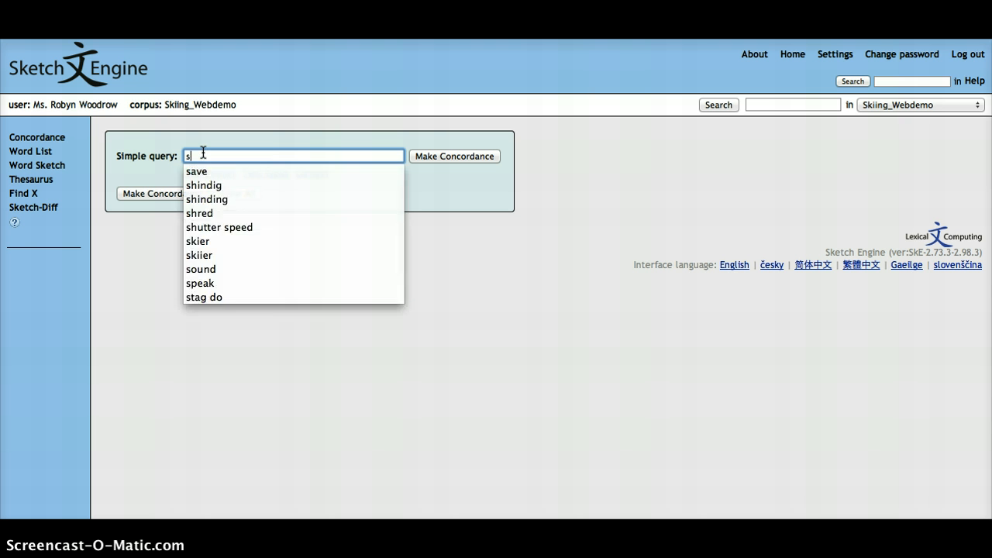
click(199, 242)
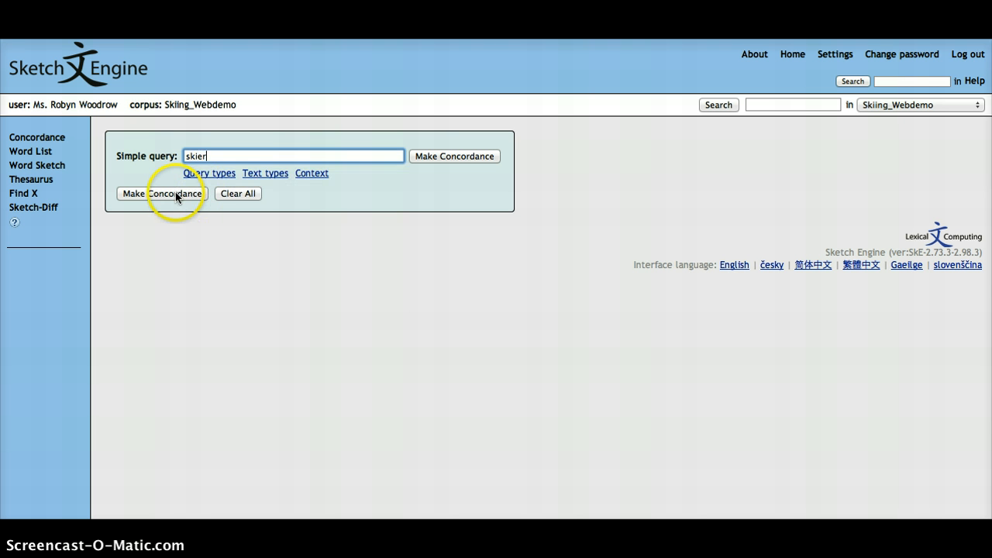
click(161, 193)
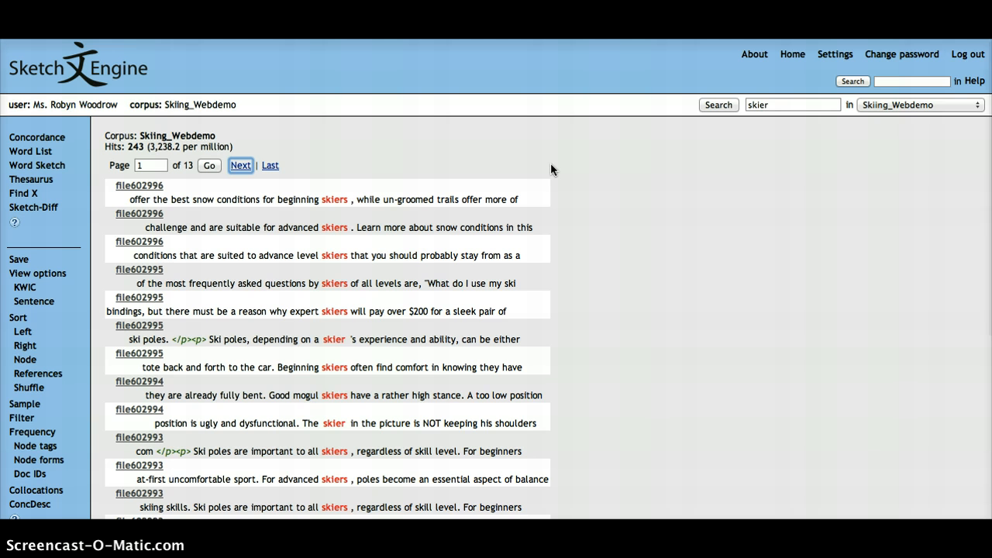
Generate the Skiing_Webdemo word frequency list, then go to the word sketch form.
scroll(down, 3)
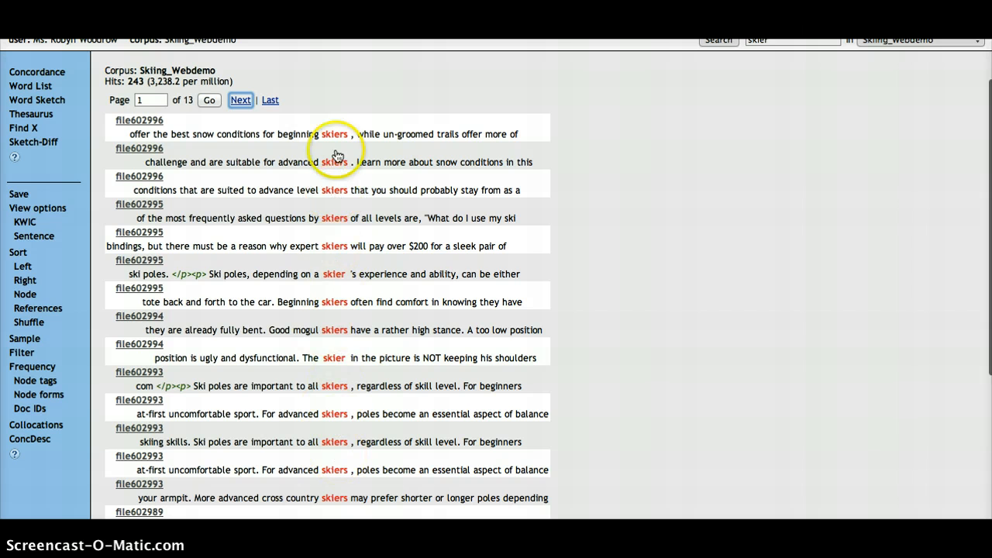
mouse_move(656, 348)
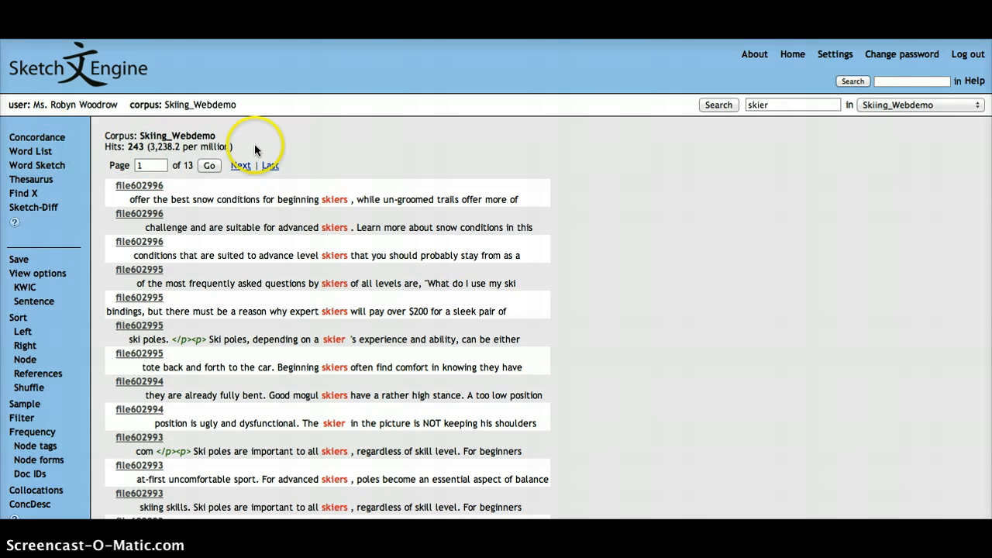
click(31, 152)
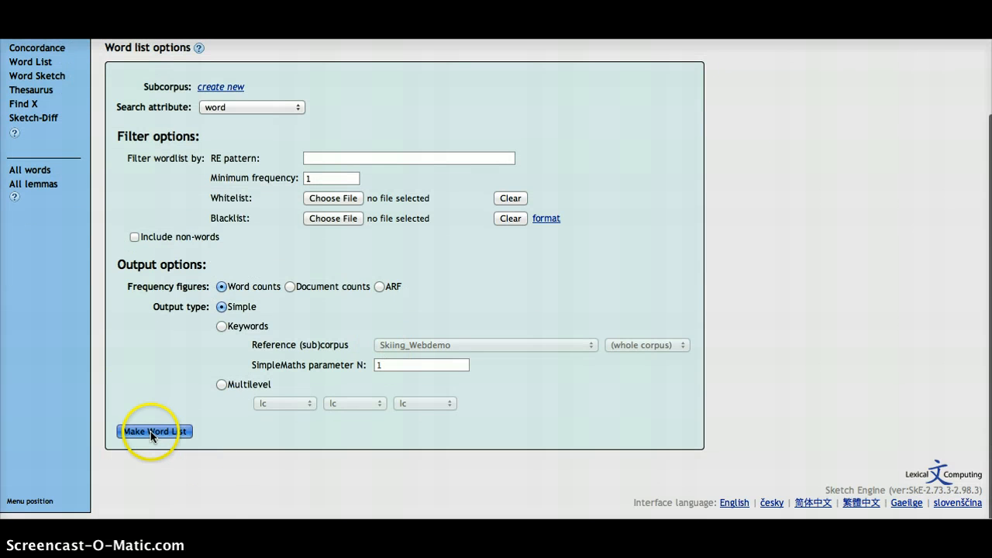
click(154, 431)
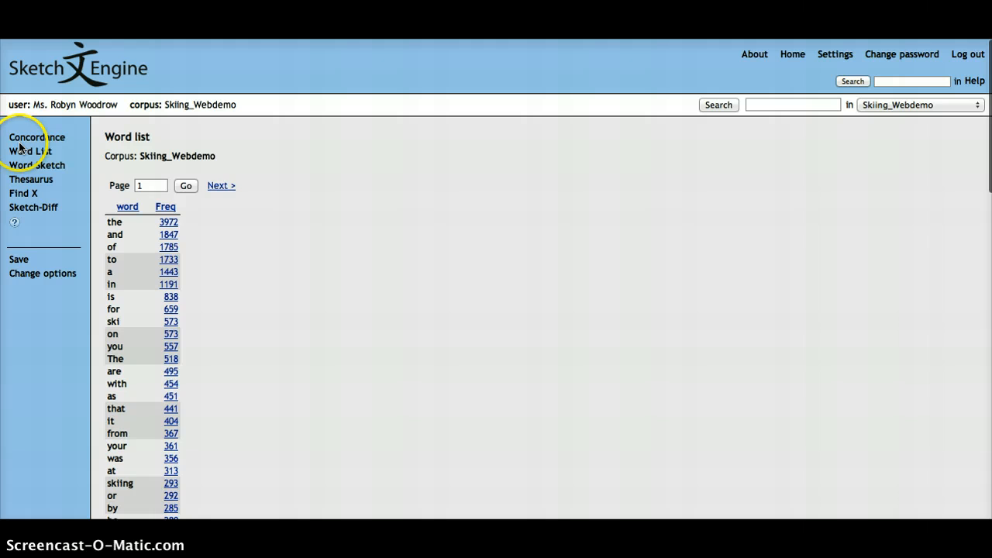
click(37, 164)
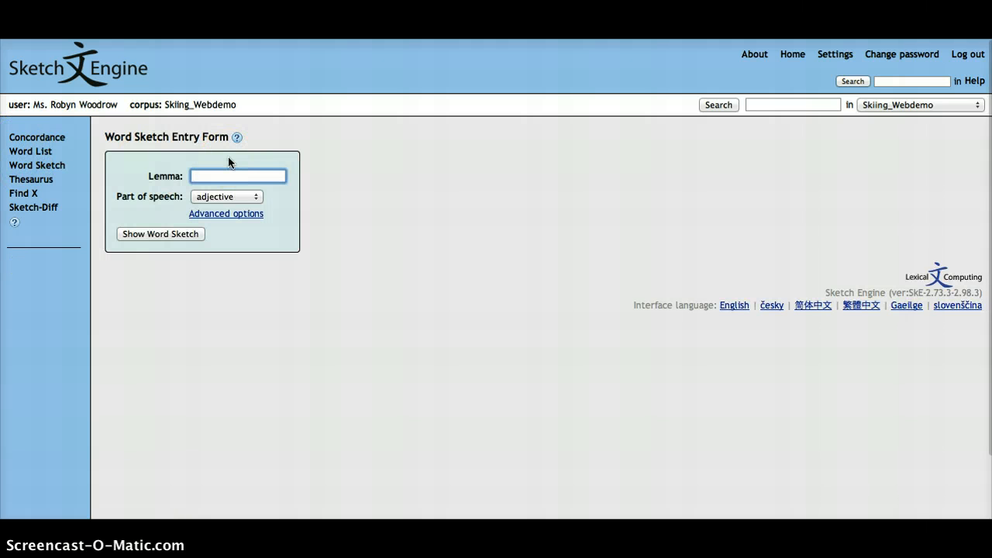
Show the word sketch for lemma ski as a verb.
click(226, 195)
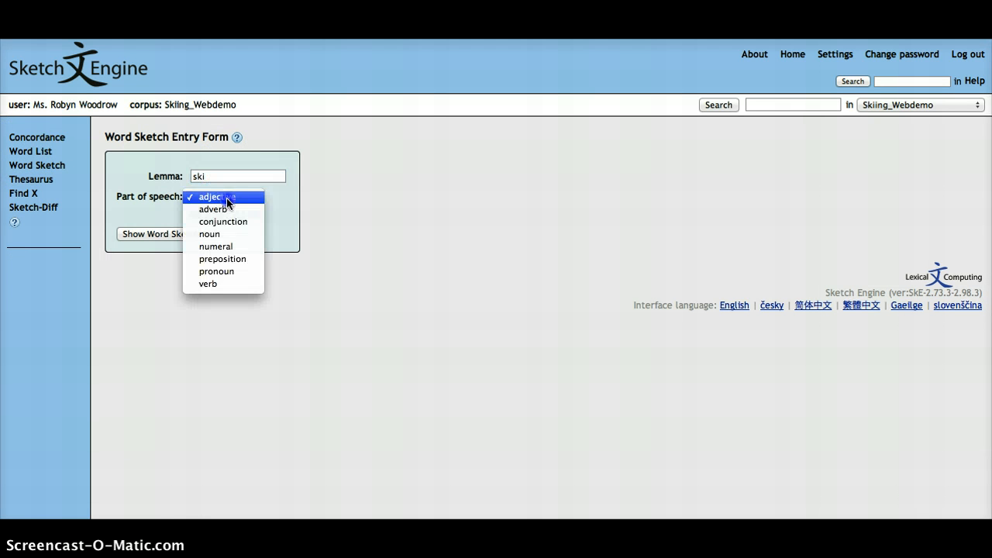
click(208, 282)
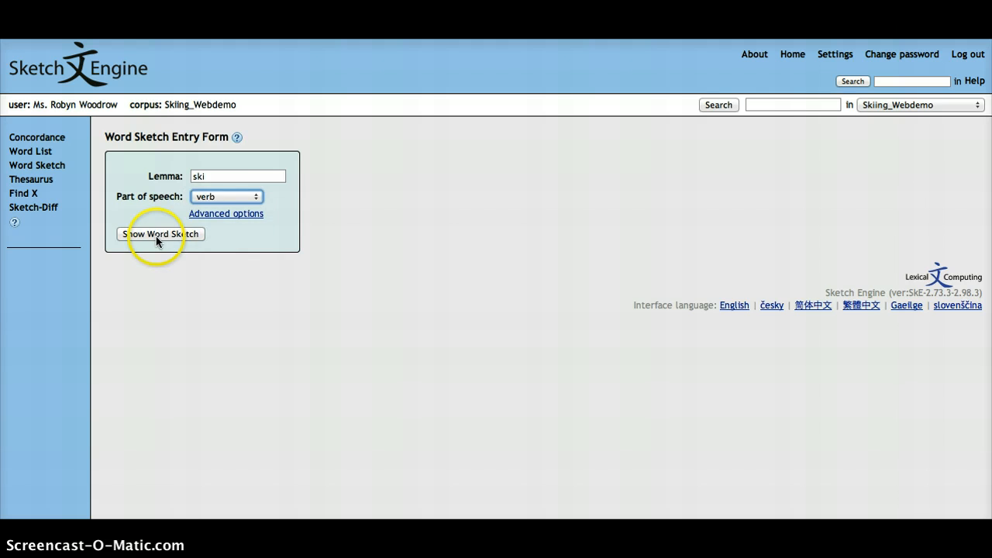
click(161, 232)
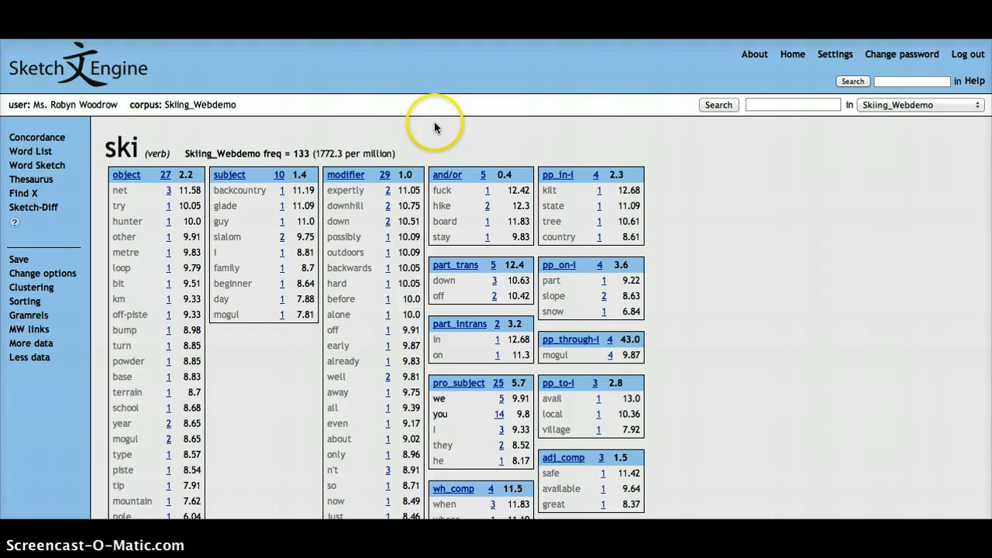
mouse_move(50, 147)
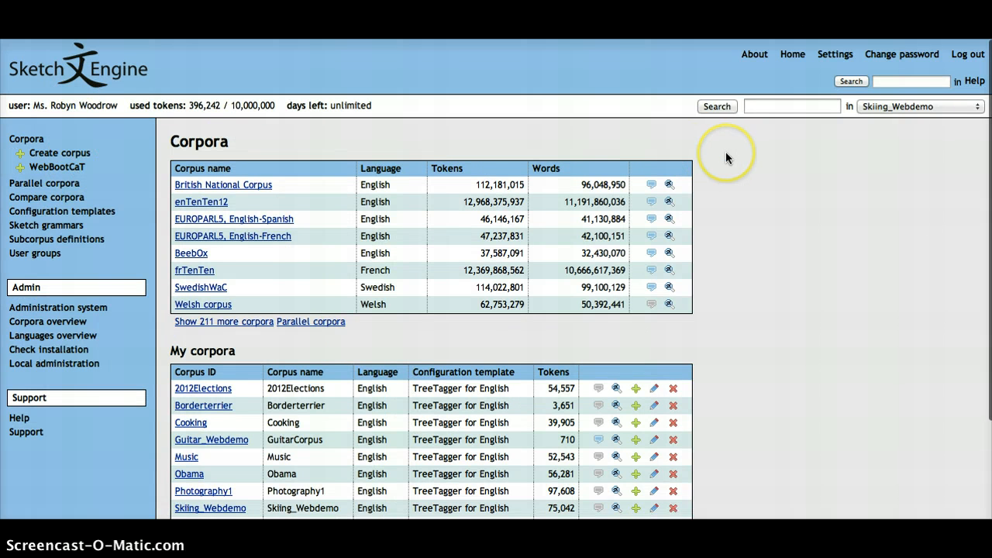
scroll(down, 3)
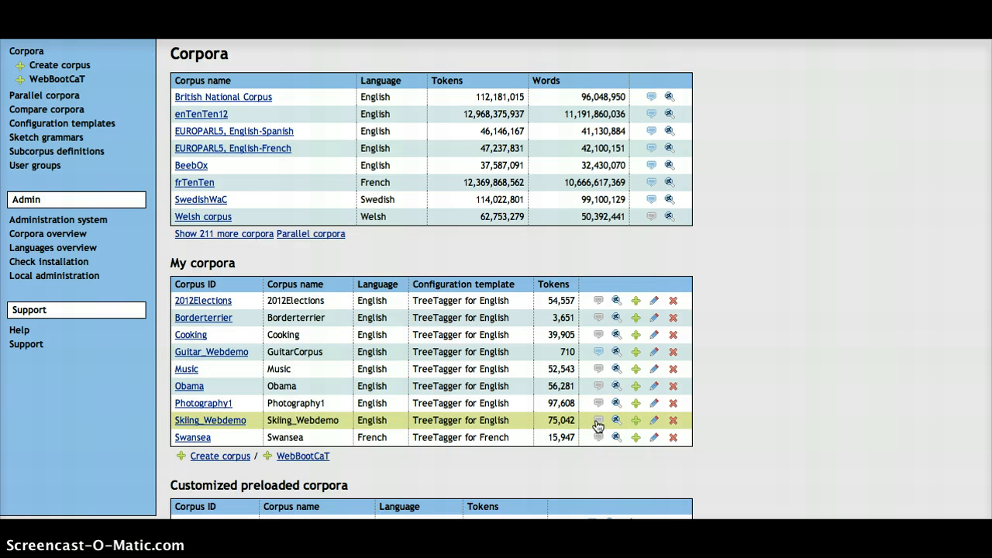
mouse_move(598, 428)
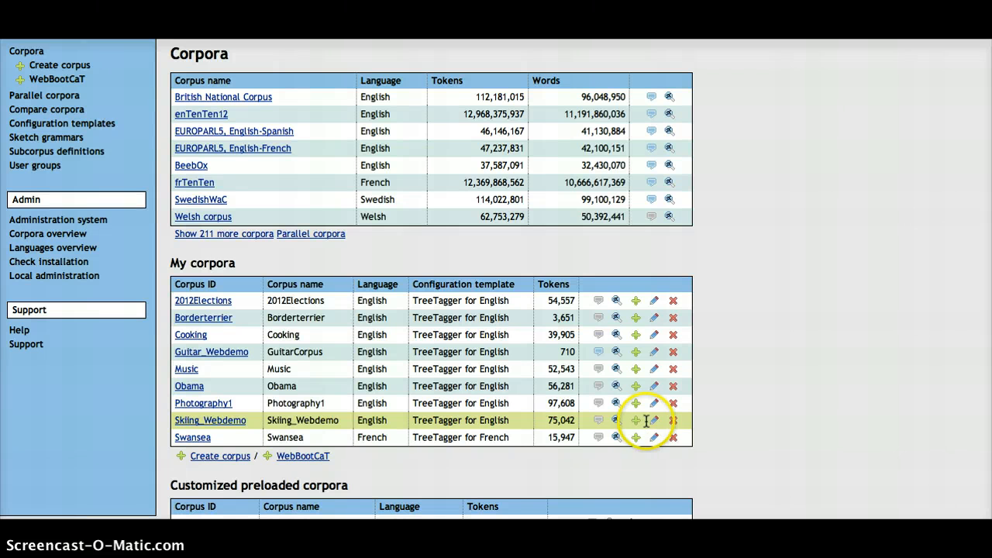
mouse_move(654, 420)
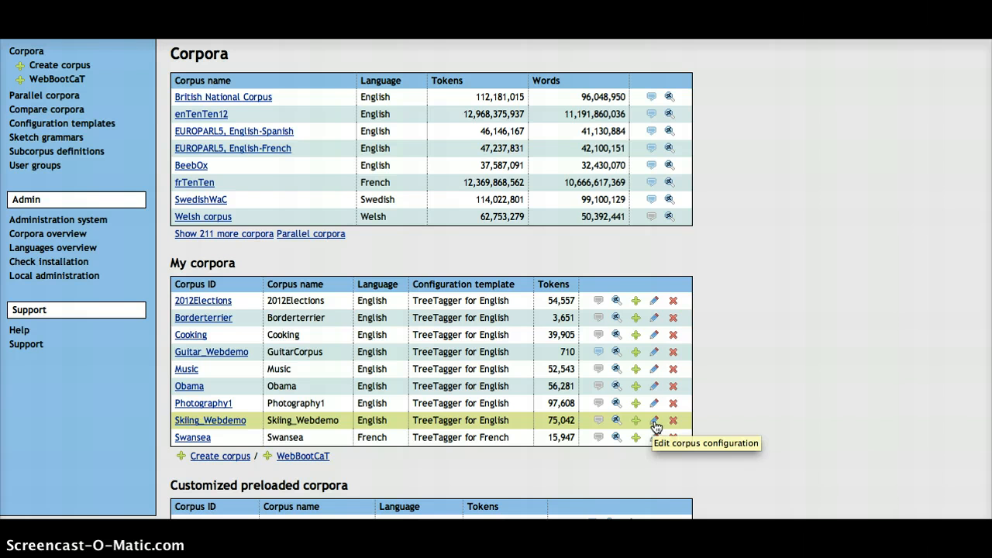
mouse_move(673, 425)
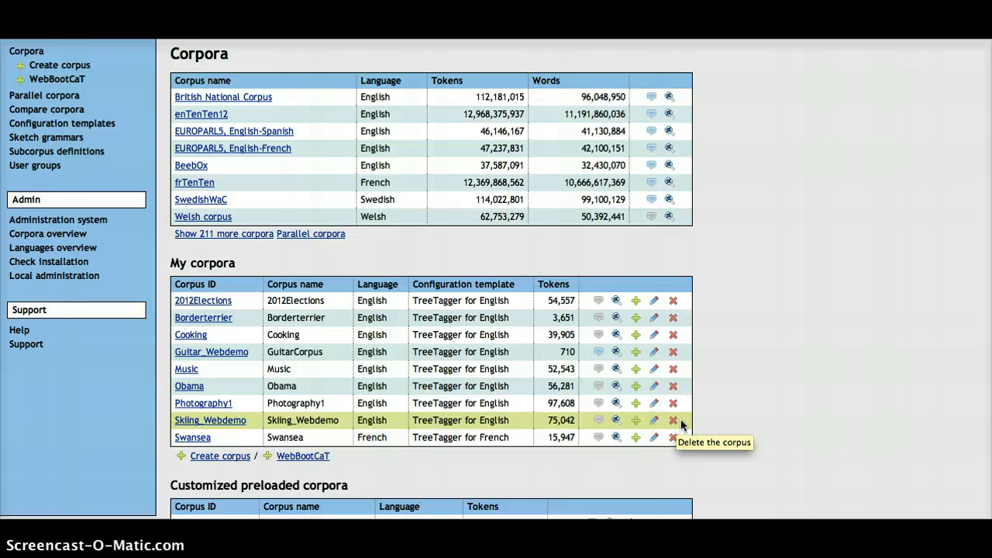